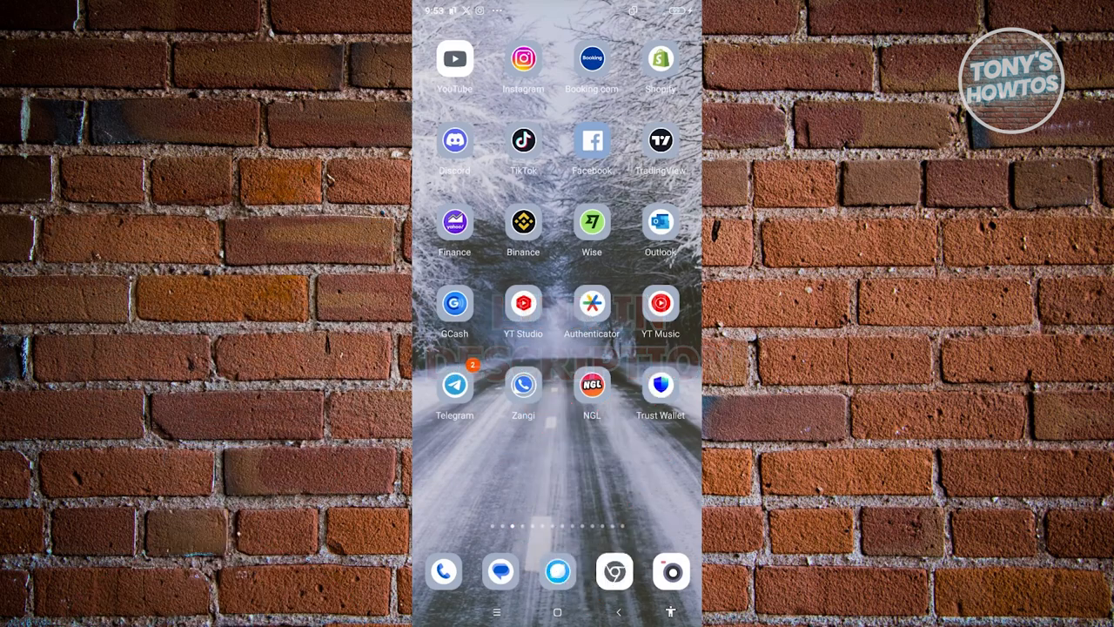
Launch Instagram from the home screen and land on your profile page.
left_click(522, 61)
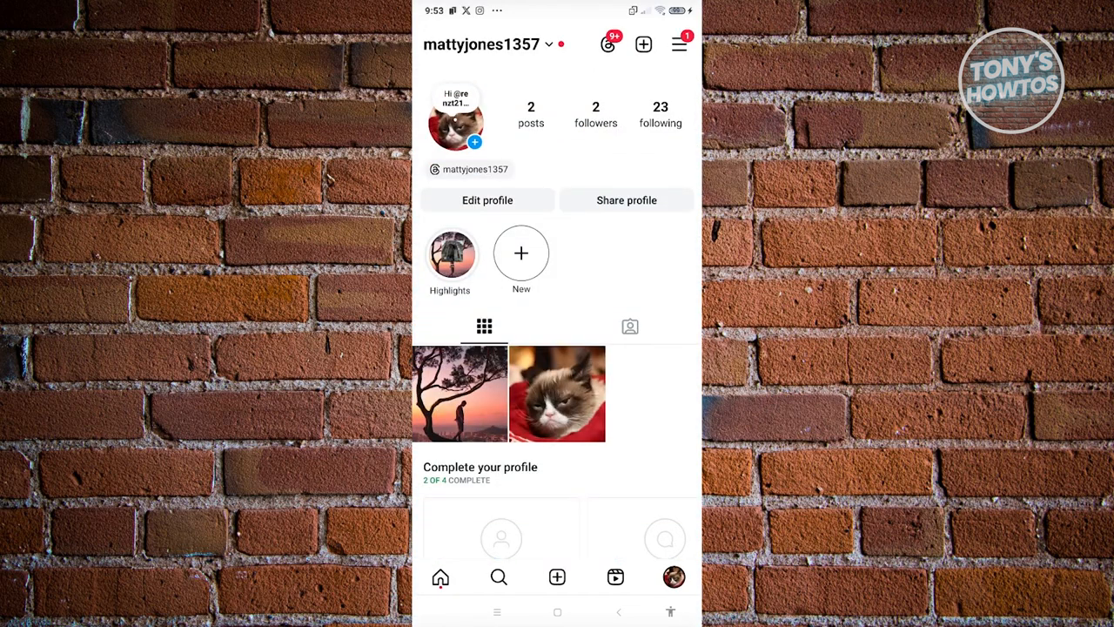
Reach Settings and privacy from the profile's three-line menu, down to the Login section.
left_click(679, 44)
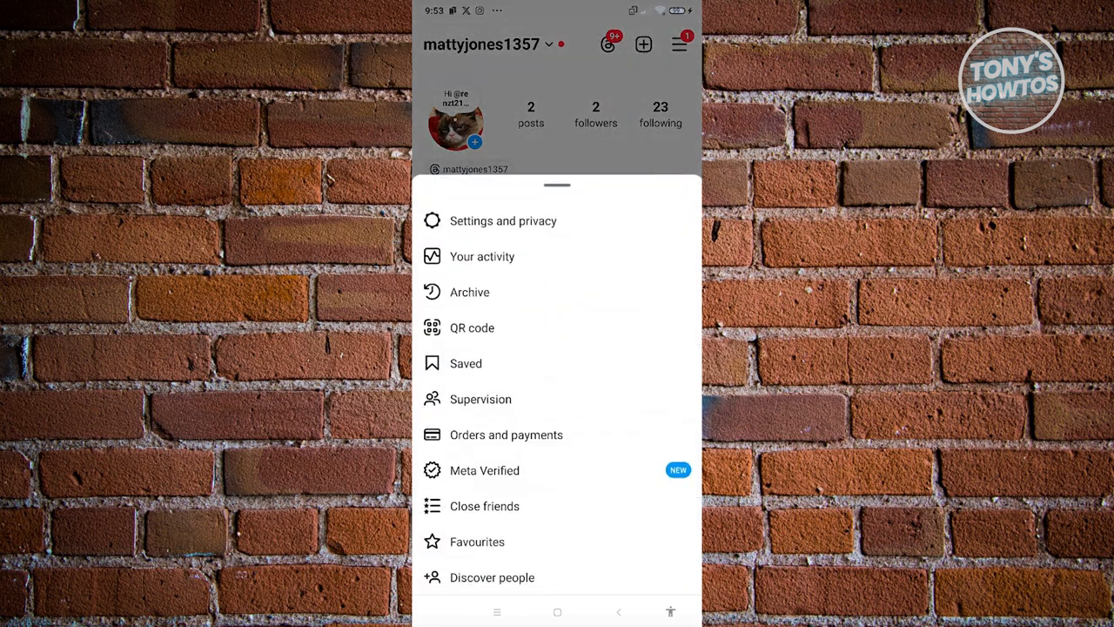
left_click(503, 219)
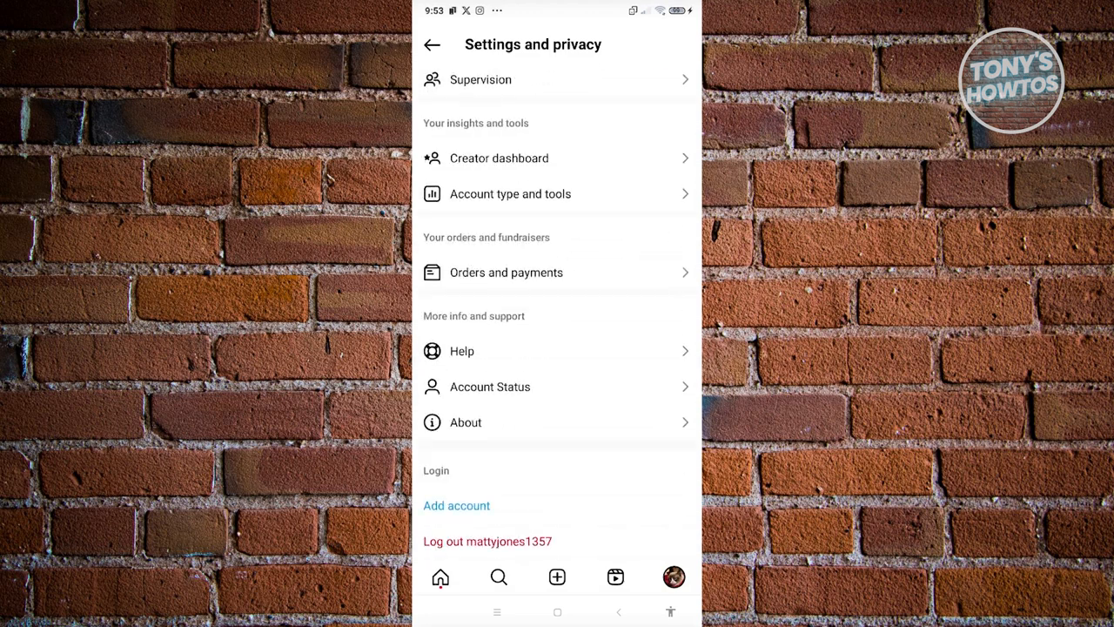
Choose Add account then Create New Account to reach the Choose username screen.
left_click(456, 505)
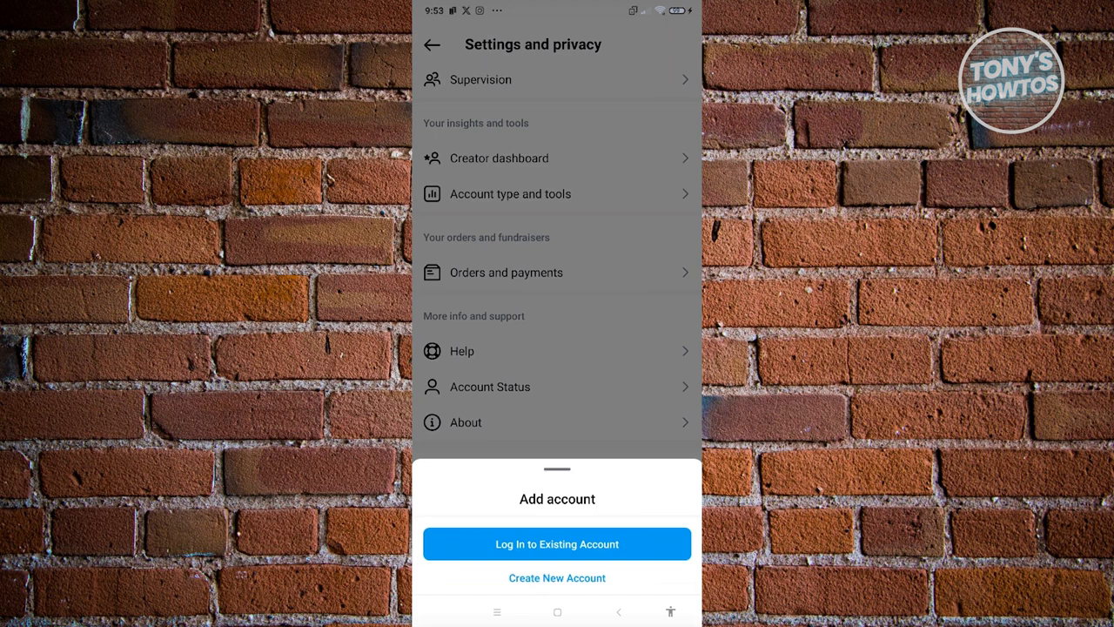
left_click(557, 578)
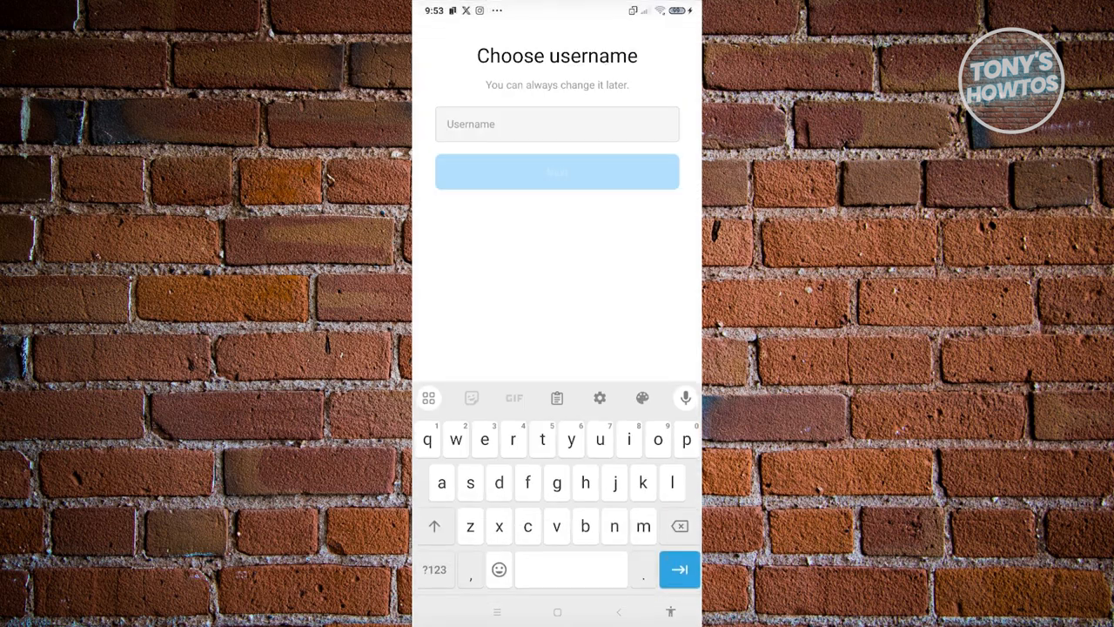